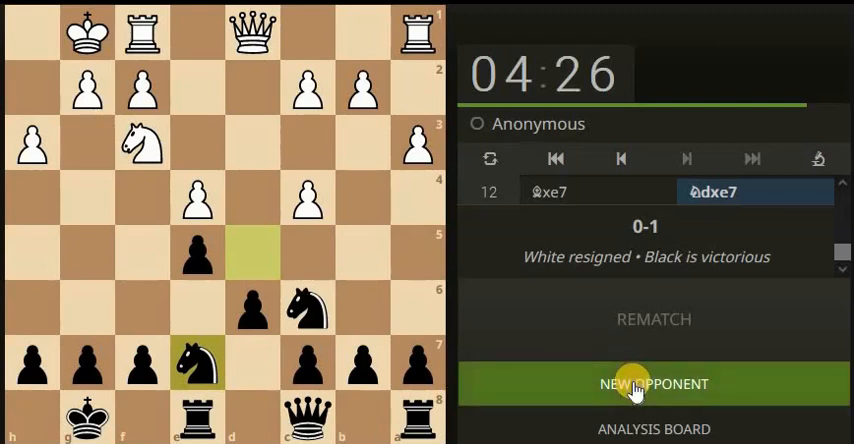
Step: Start a new 5+0 blitz game against a new opponent and open with 1.e4, met by e5
{"action": "left_click", "coordinate": [652, 384]}
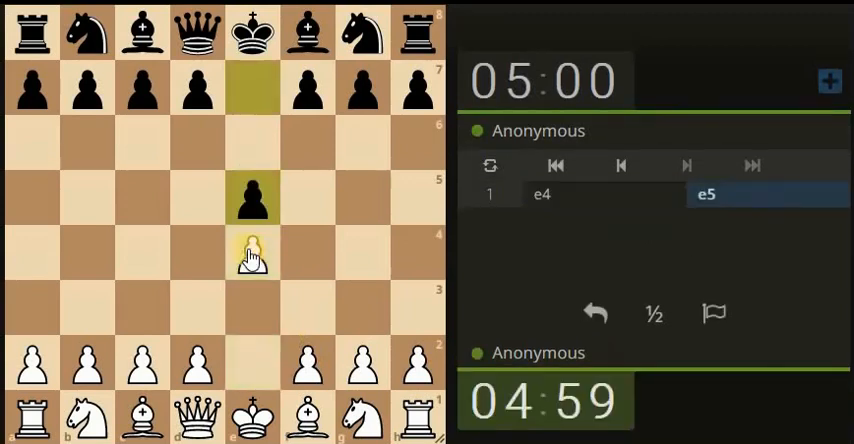
Step: Develop with Bc4, Nc3 and castling, then pin the f6 knight with Bg5, answered by d6
{"action": "left_click_drag", "start_coordinate": [360, 418], "coordinate": [304, 308]}
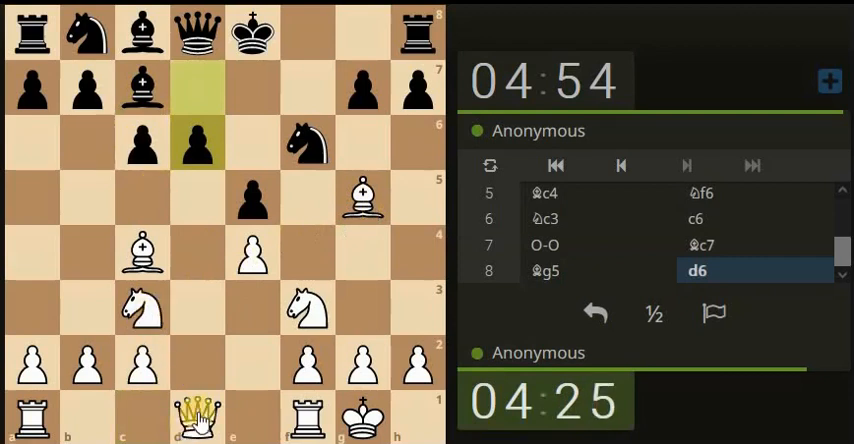
Step: Play through move 15 with Qxf3, Bh4 and doubling the rooks on d2 and d1 against Rdg8
{"action": "left_click", "coordinate": [196, 416]}
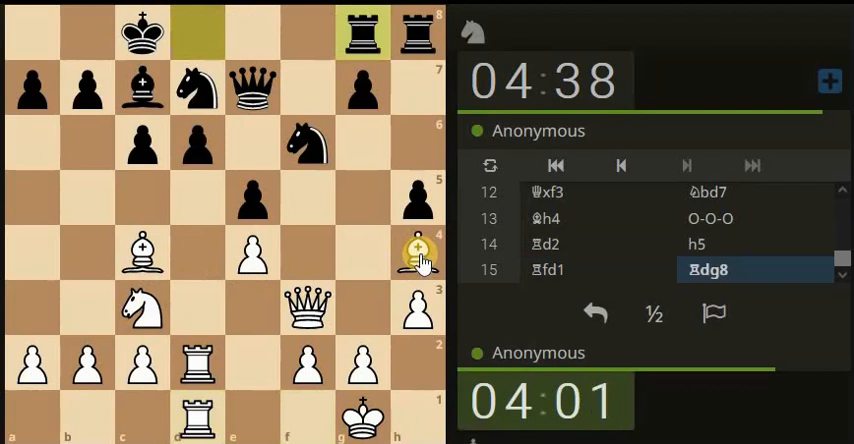
Step: Capture the f6 knight with Bxf6, allowing Black's gxf6 recapture on move 16
{"action": "left_click_drag", "start_coordinate": [416, 252], "coordinate": [362, 84]}
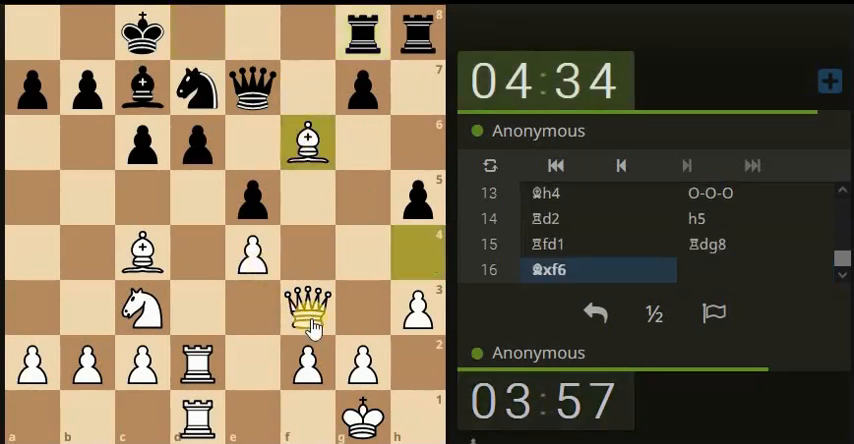
{"action": "left_click", "coordinate": [252, 140]}
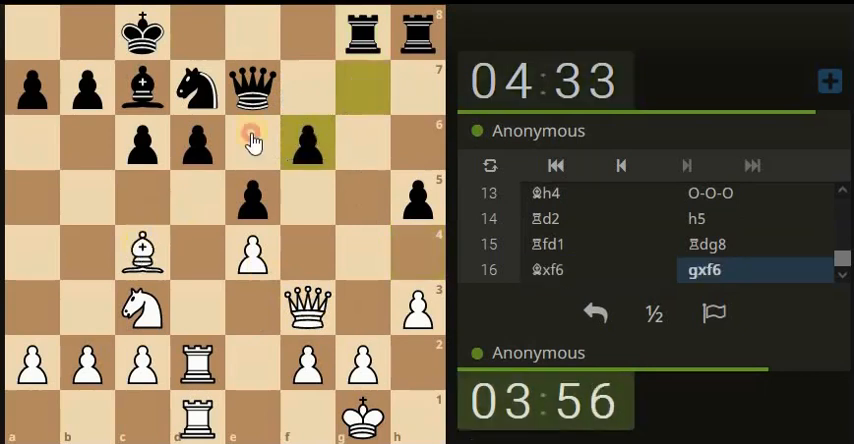